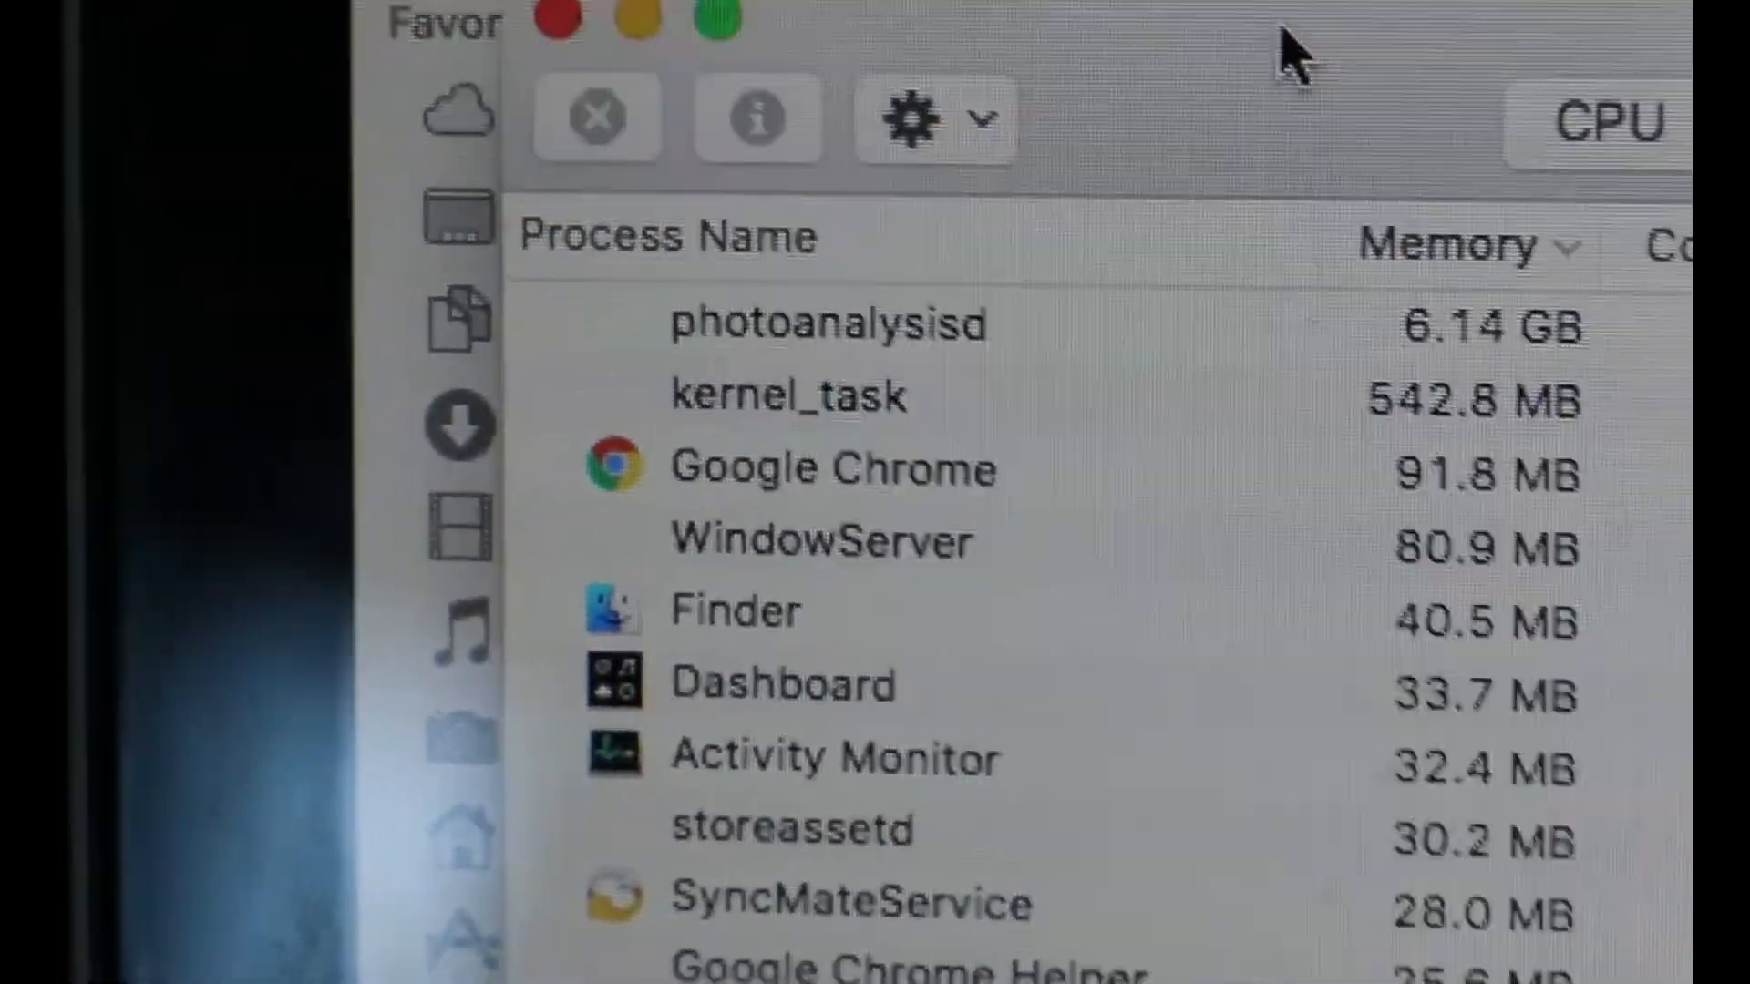
left_click(1528, 124)
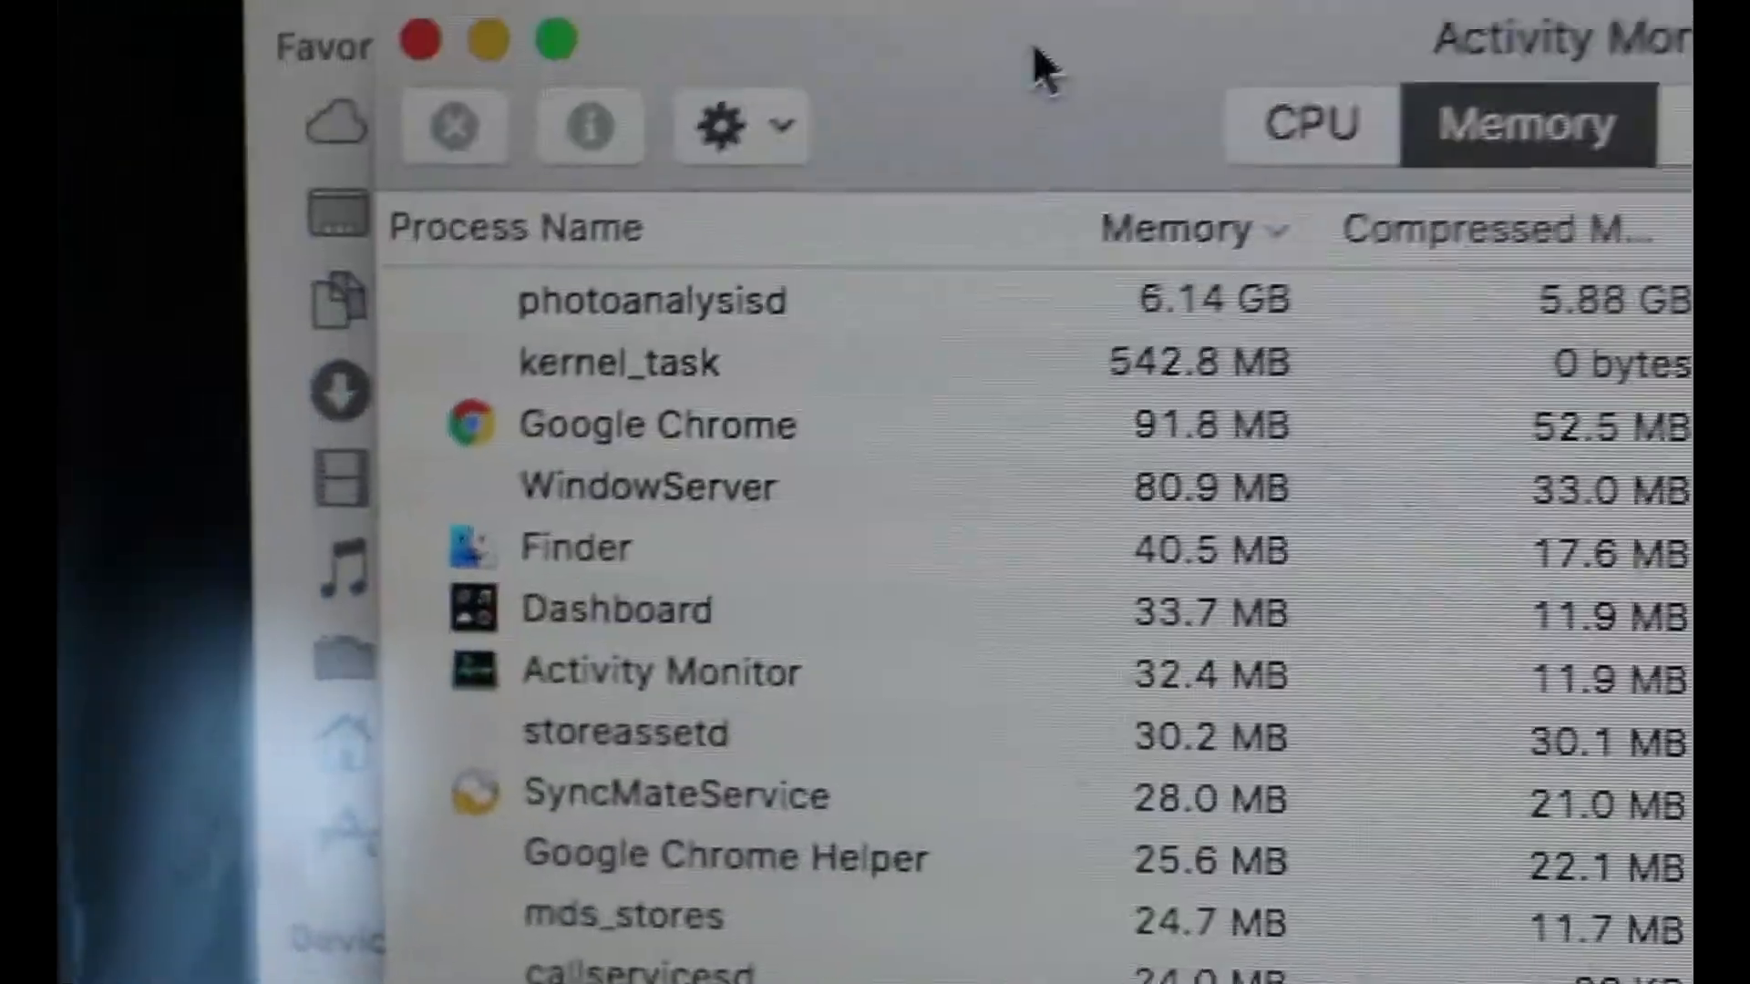